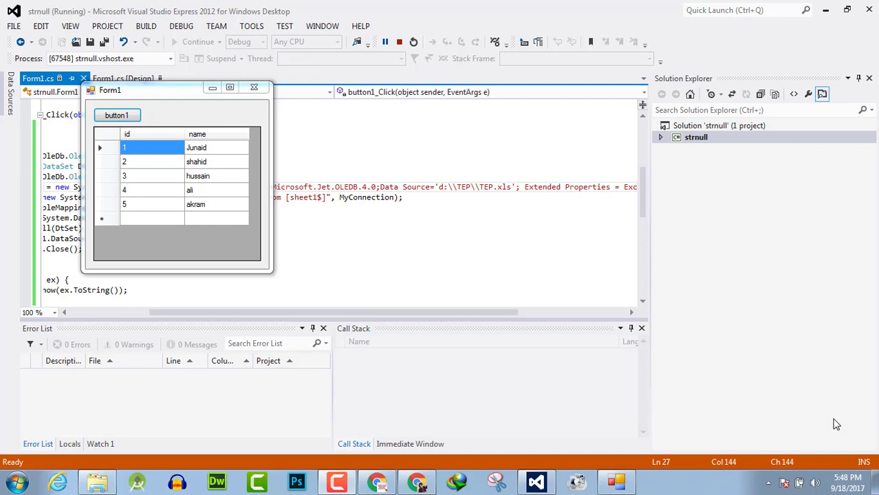
{"action": "mouse_move", "coordinate": [622, 262]}
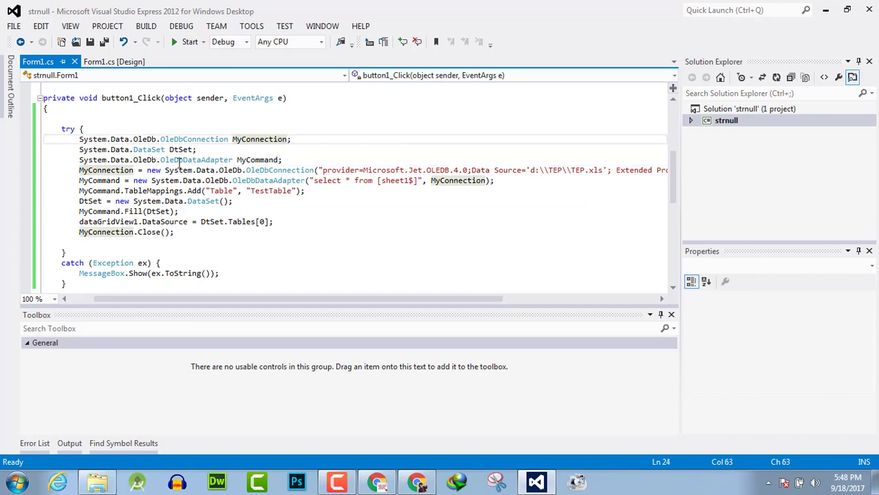
{"action": "double_click", "coordinate": [195, 160]}
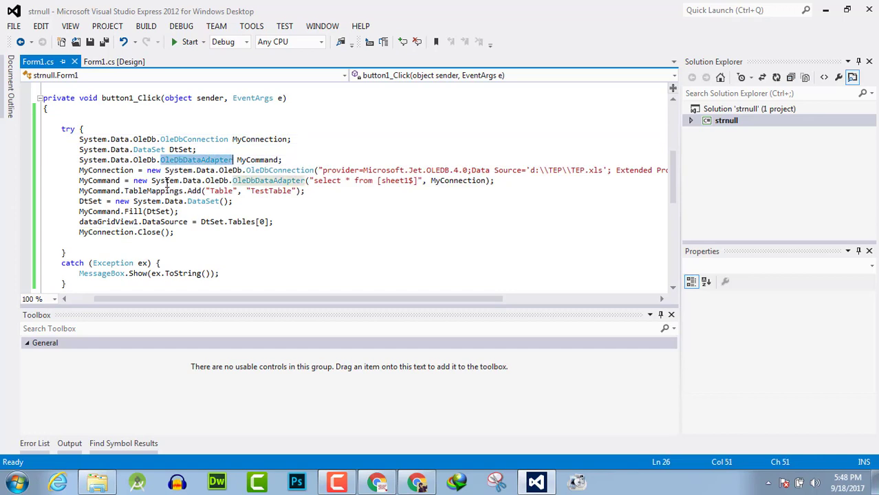
{"action": "mouse_move", "coordinate": [393, 171]}
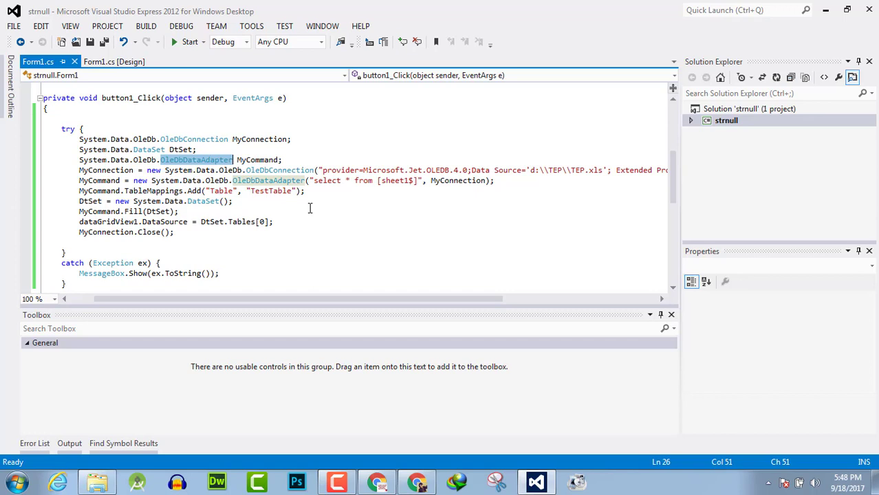
{"action": "mouse_move", "coordinate": [328, 180]}
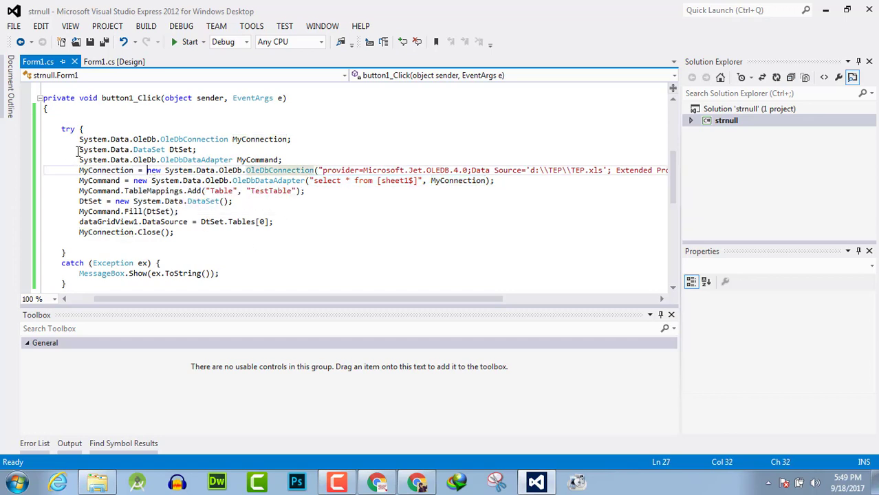
Remove the old data-adapter statements after the connection declaration in the try block
{"action": "left_click_drag", "start_coordinate": [78, 149], "coordinate": [176, 231]}
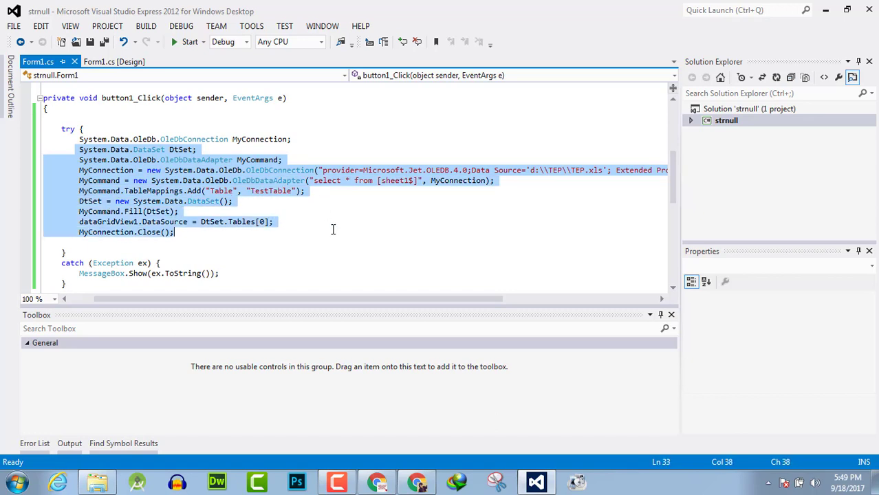
{"action": "key", "text": "Delete"}
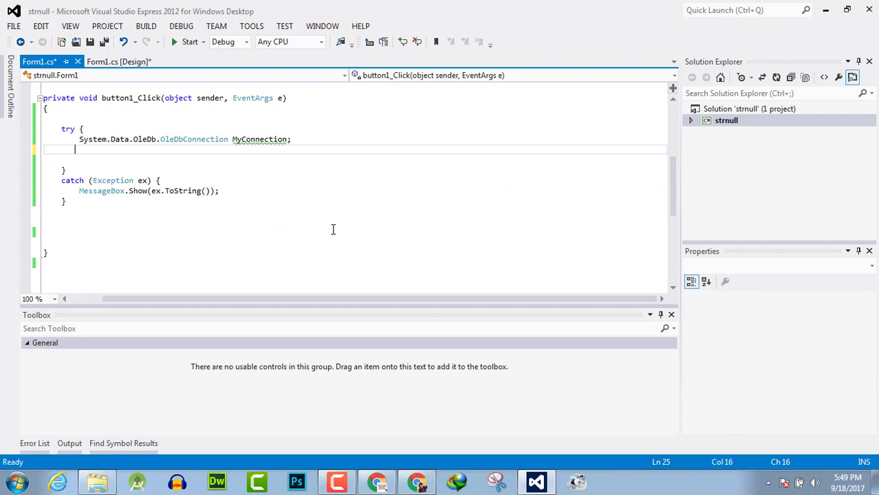
Declare System.Data.OleDb.OleDbCommand myCommand = new OleDbCommand(); using IntelliSense completion
{"action": "type", "text": "System.Data.o"}
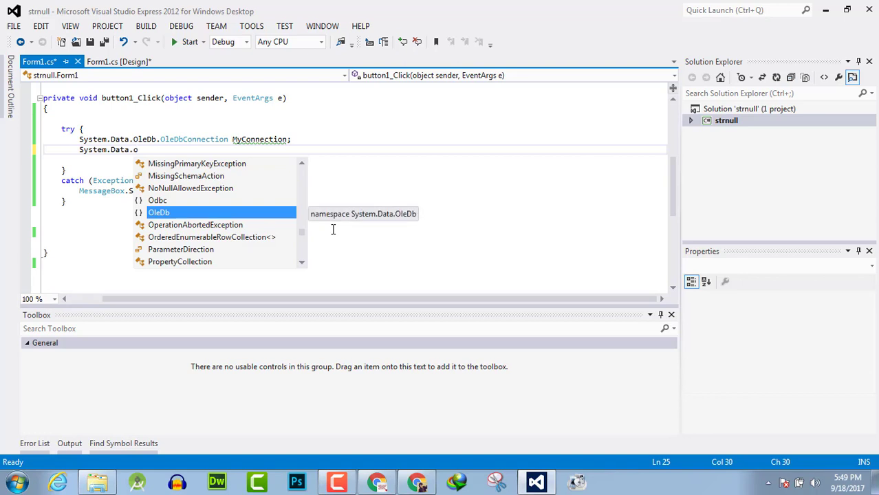
{"action": "type", "text": "OleDb."}
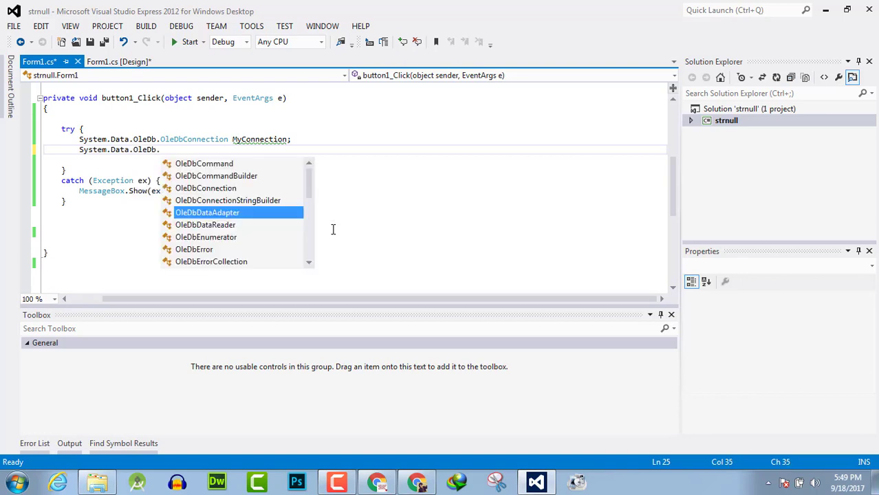
{"action": "type", "text": "o"}
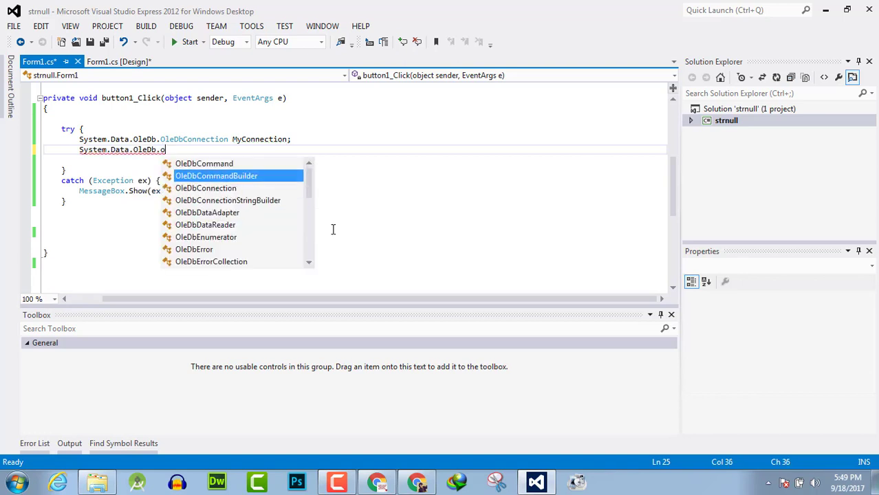
{"action": "type", "text": "OleDbCommand myCommand"}
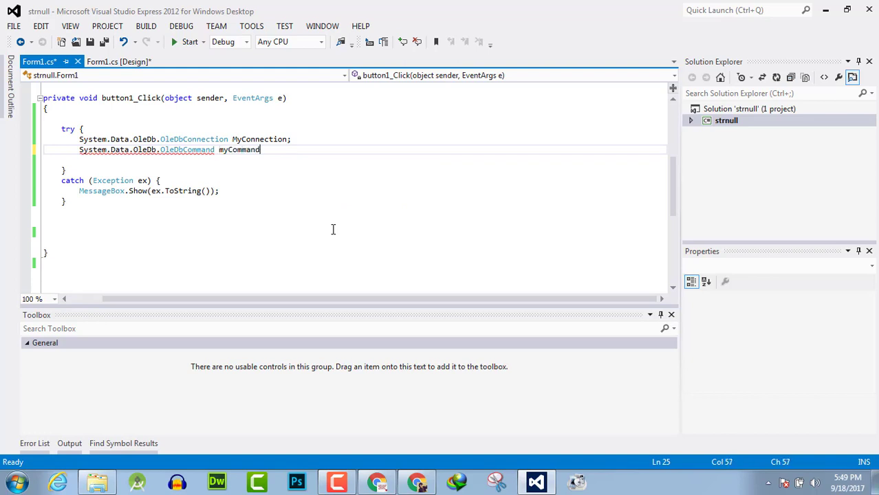
{"action": "type", "text": "= new Sys"}
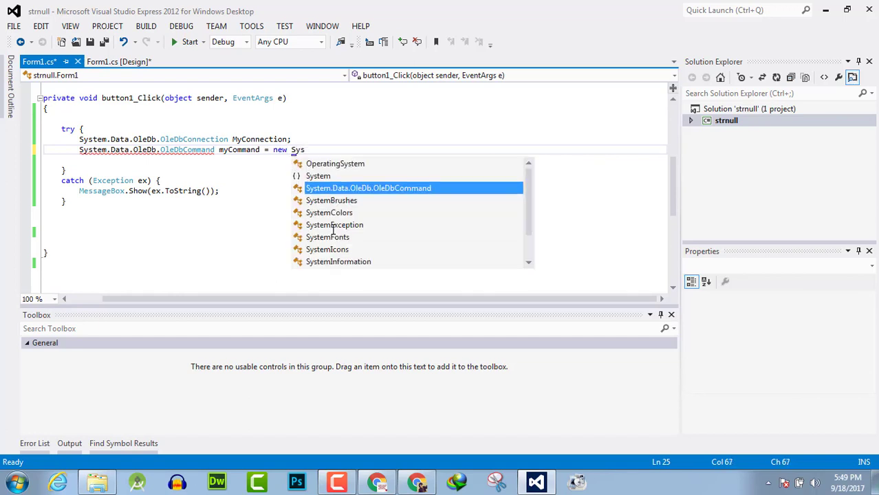
{"action": "key", "text": "Tab"}
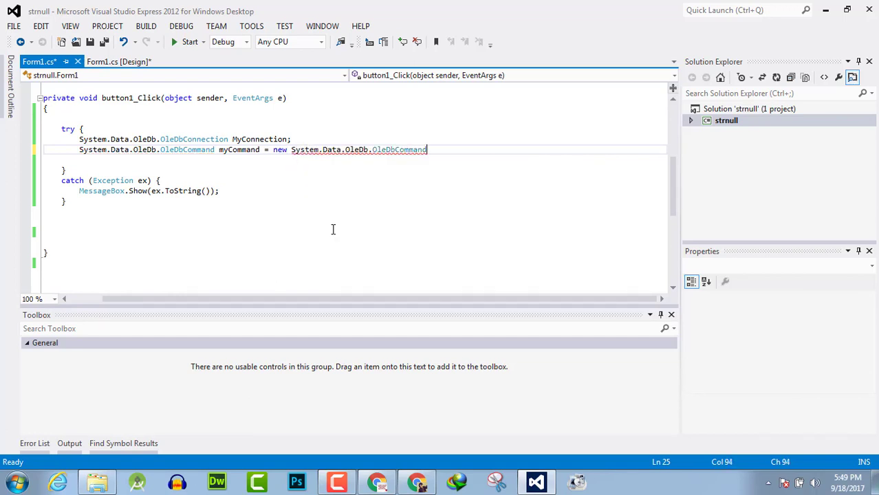
{"action": "type", "text": "();"}
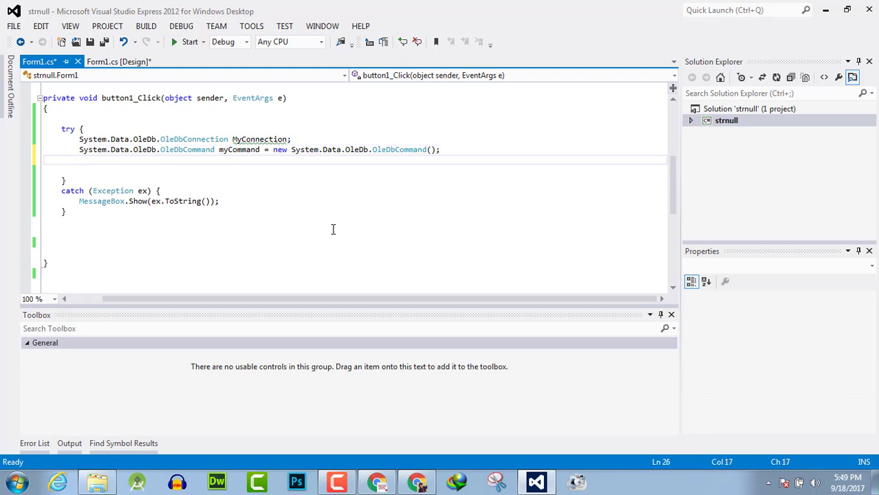
Add String sql = null; and begin the MyConnection = assignment on the next line
{"action": "type", "text": "String s"}
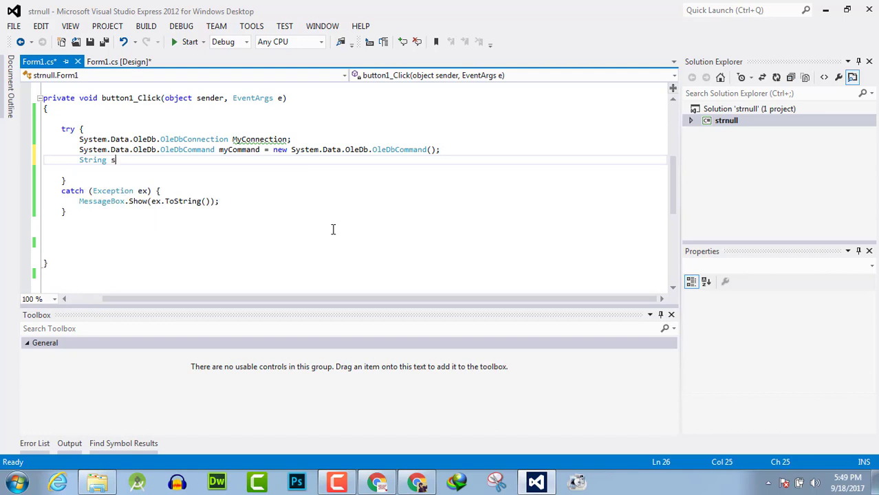
{"action": "type", "text": "ql = null;"}
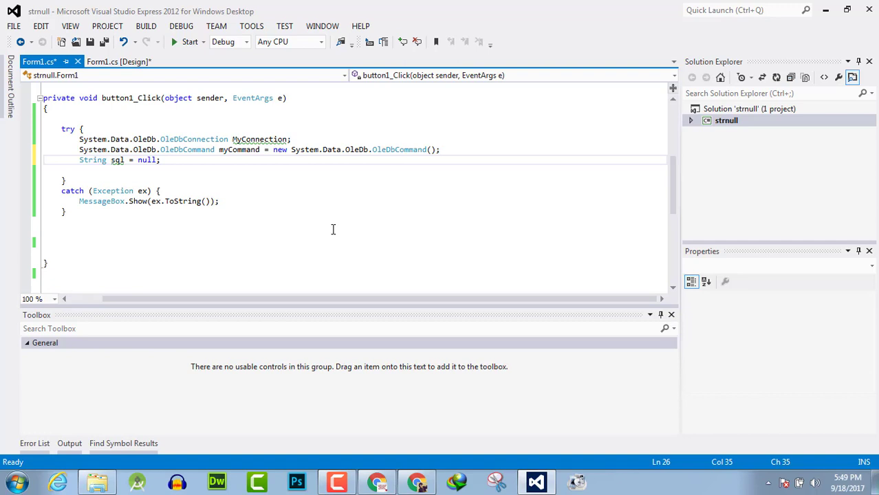
{"action": "type", "text": "M"}
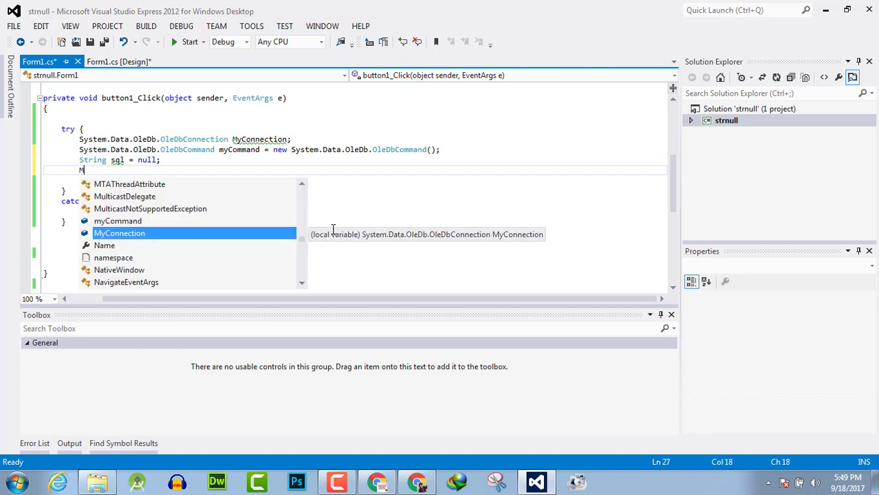
{"action": "type", "text": "yc"}
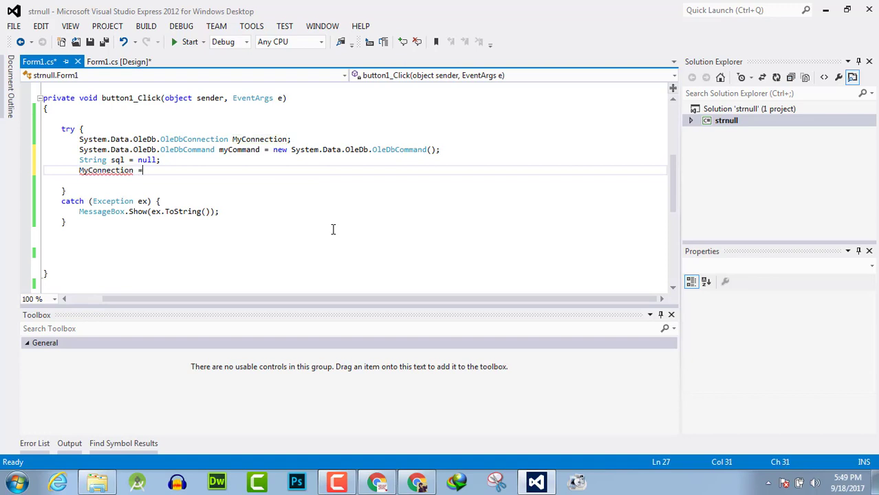
Assign MyConnection a new System.Data.OleDb.OleDbConnection with an empty connection string
{"action": "type", "text": "n"}
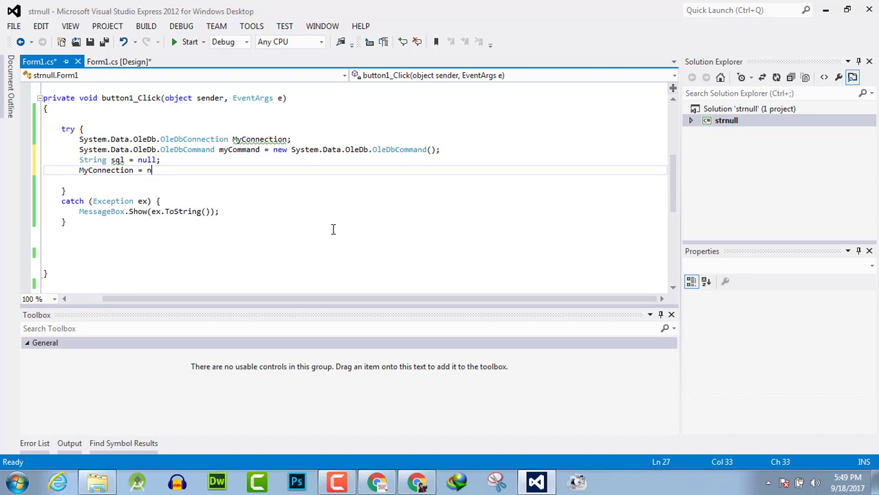
{"action": "type", "text": "ew System.Data.OleDb.OleDbConnection"}
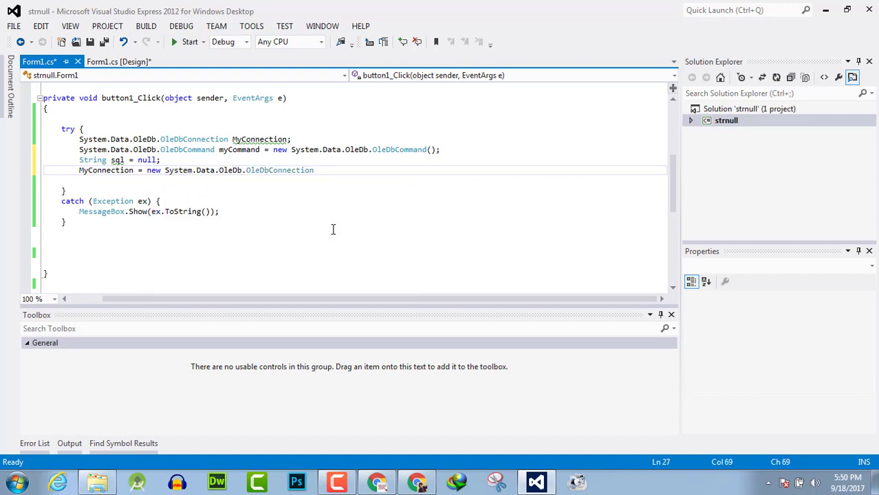
{"action": "type", "text": "()"}
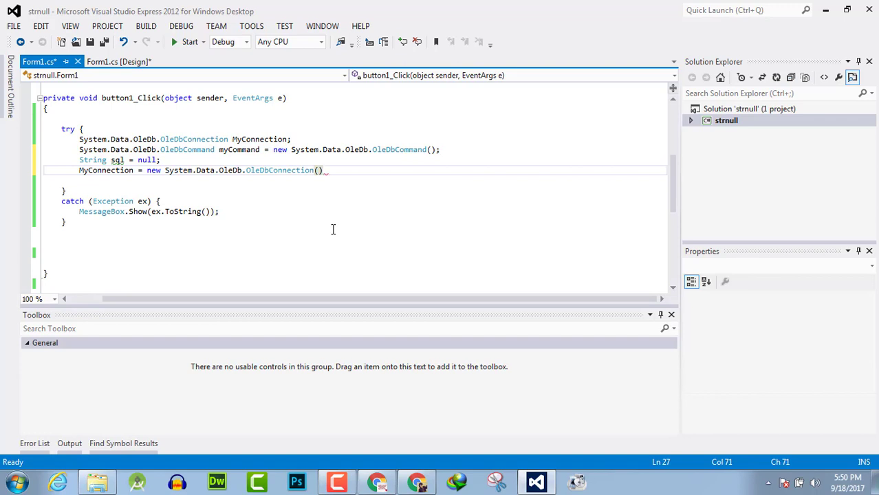
{"action": "type", "text": "\"\""}
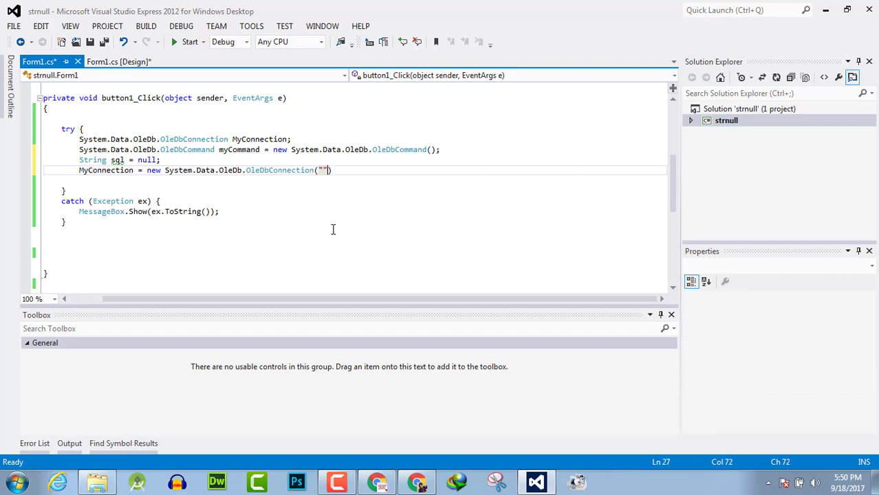
Write provider=Microsoft.Jet.OLEDB.4.0; Data Source into the connection string
{"action": "type", "text": "provider"}
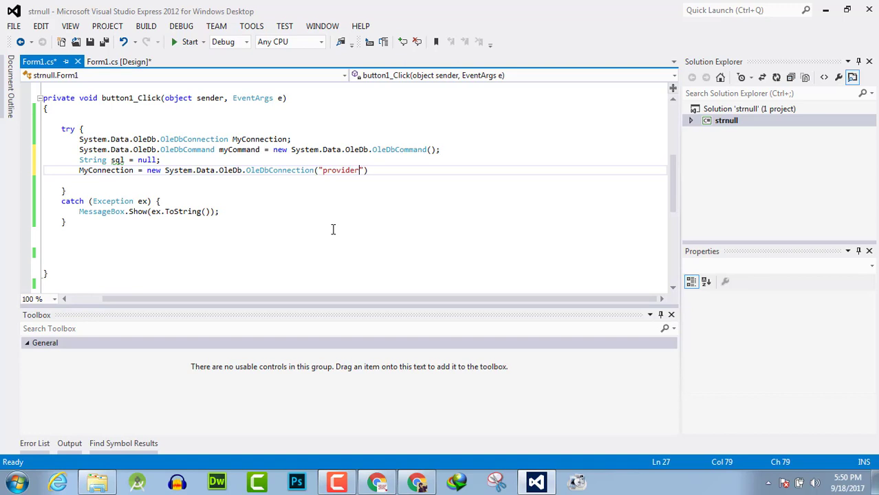
{"action": "type", "text": "=Microsoft"}
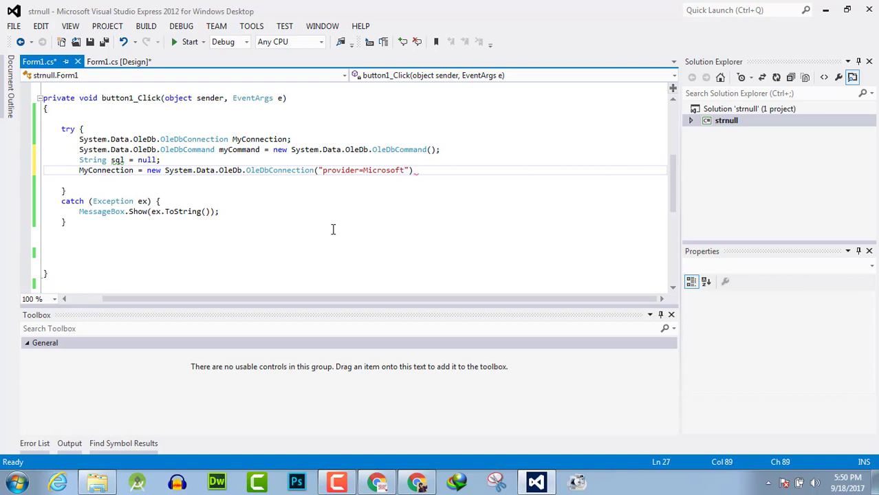
{"action": "type", "text": ".Jet"}
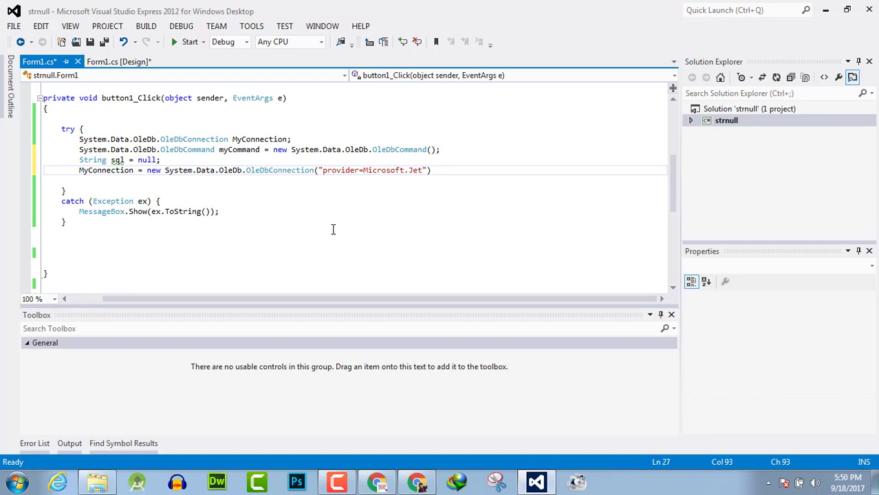
{"action": "type", "text": ".OLEDB."}
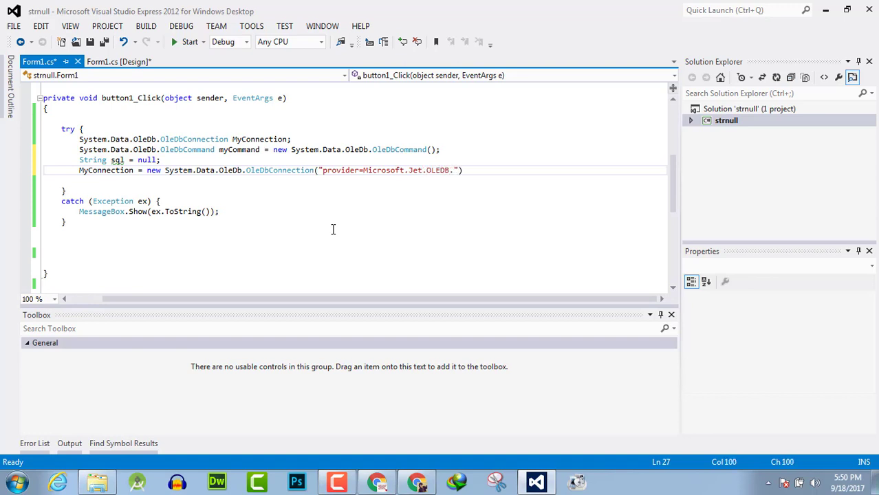
{"action": "type", "text": "4.0; Data S"}
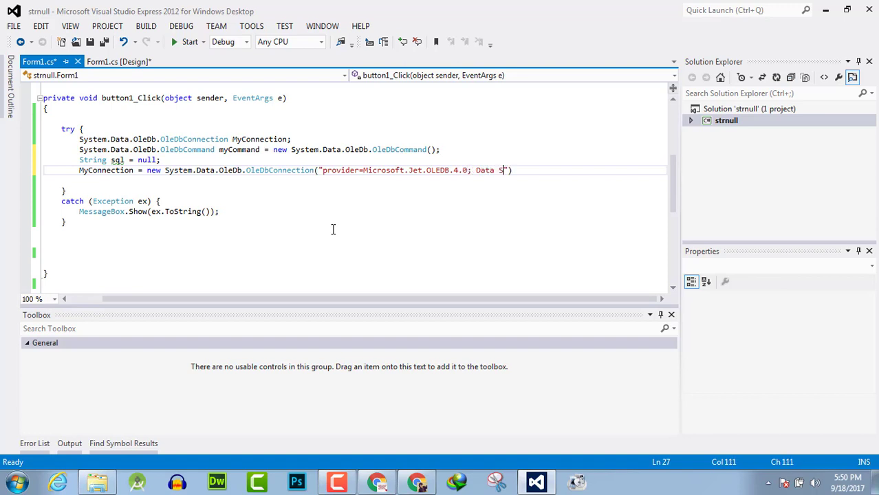
{"action": "type", "text": "ource"}
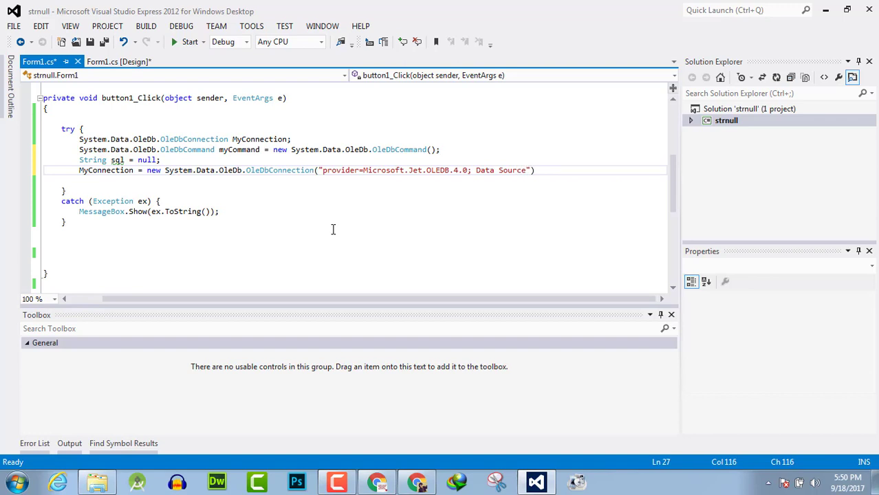
Set Data Source='d:\\TEP\\TEP.xls'; in the connection string
{"action": "type", "text": "''"}
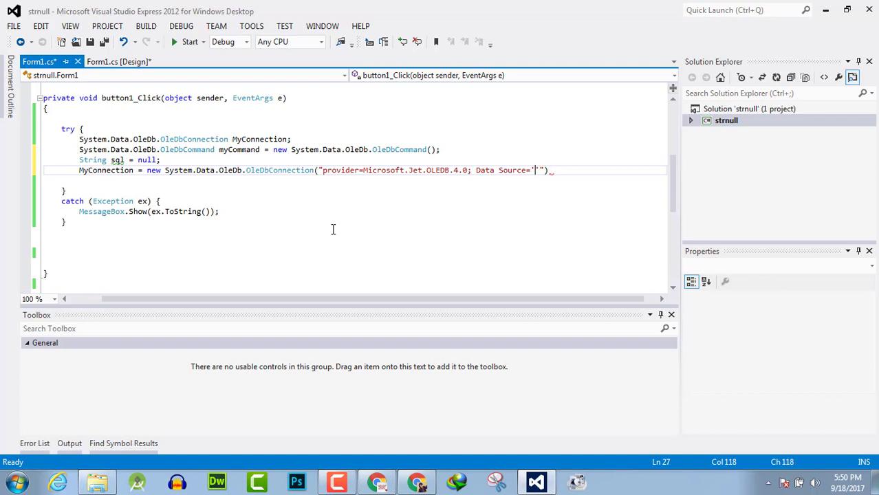
{"action": "type", "text": "d:"}
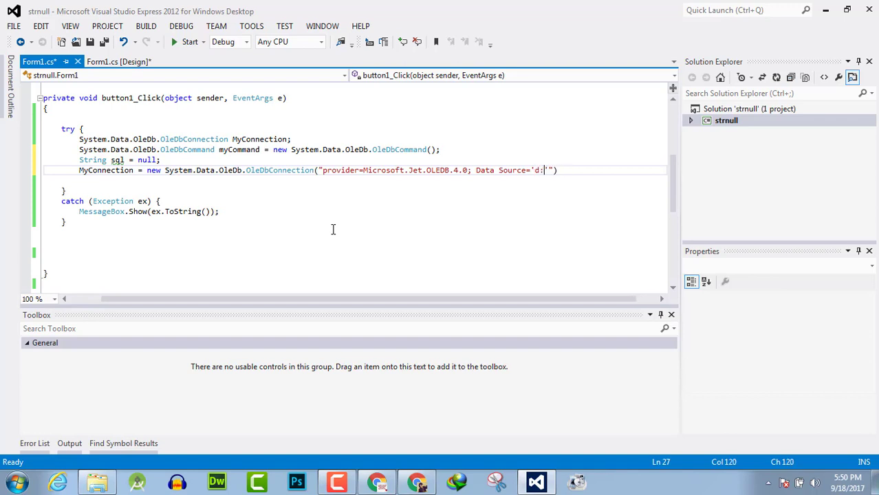
{"action": "type", "text": "\\\\TEp"}
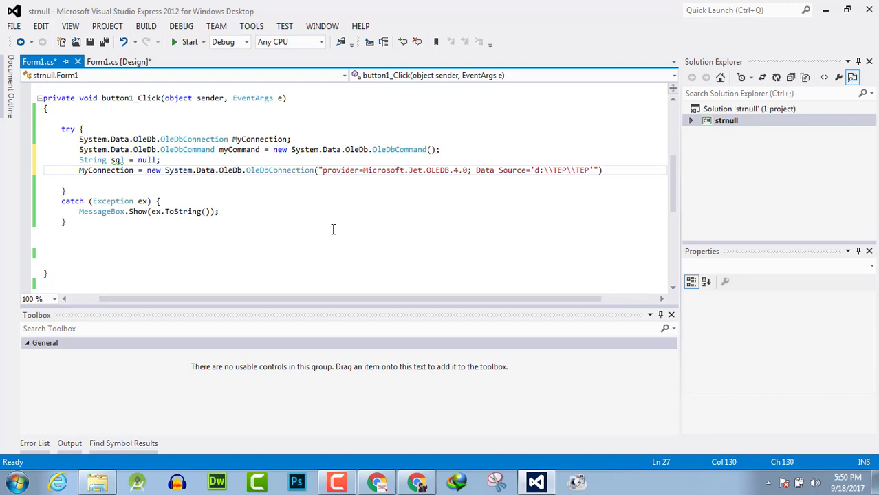
{"action": "type", "text": ".xls"}
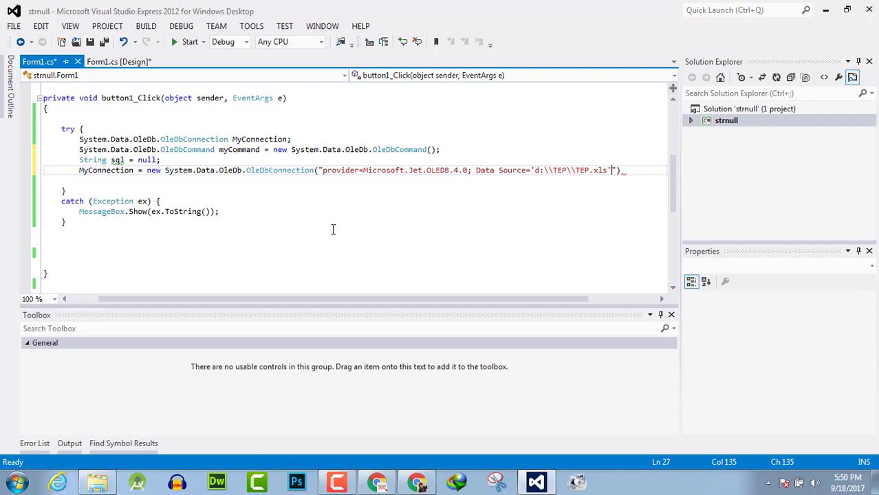
{"action": "type", "text": ";"}
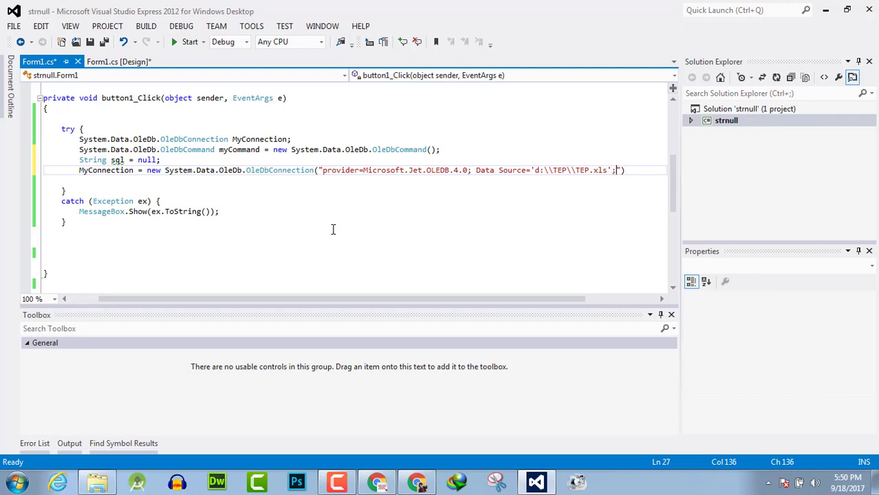
Append Extended Properties = Excel 8.0 to the connection string
{"action": "type", "text": "Extend"}
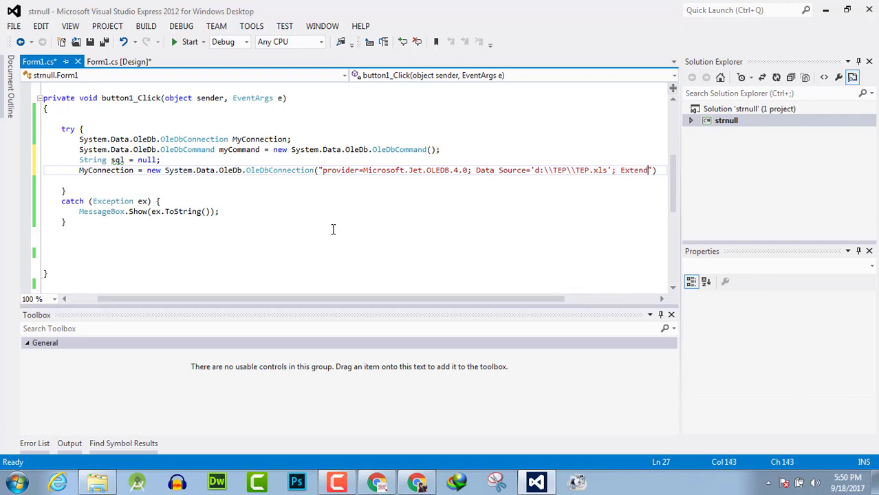
{"action": "type", "text": "ed Properti"}
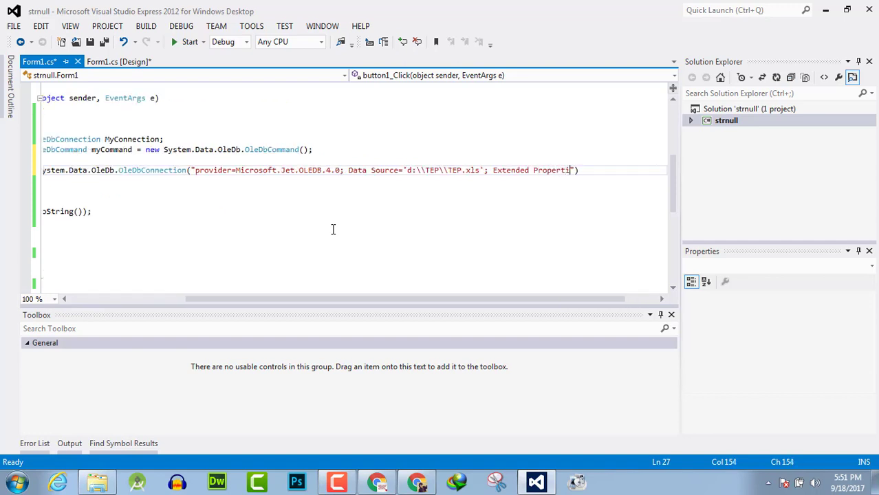
{"action": "type", "text": "es"}
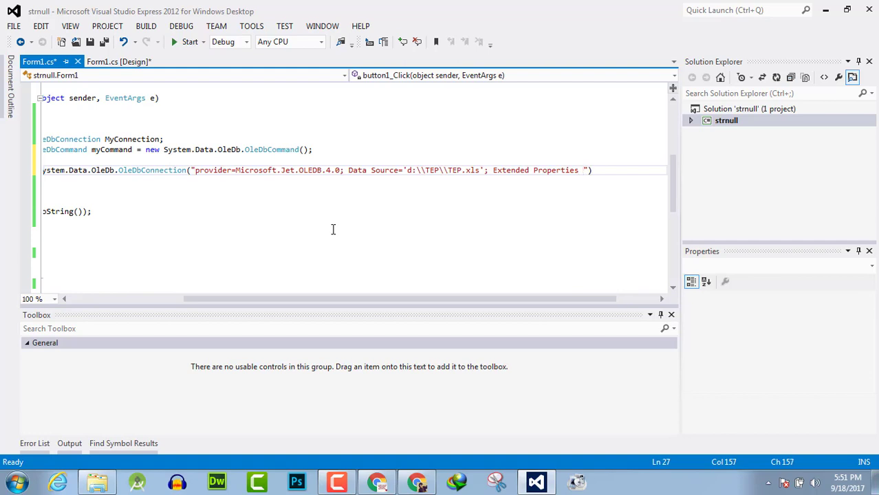
{"action": "type", "text": "="}
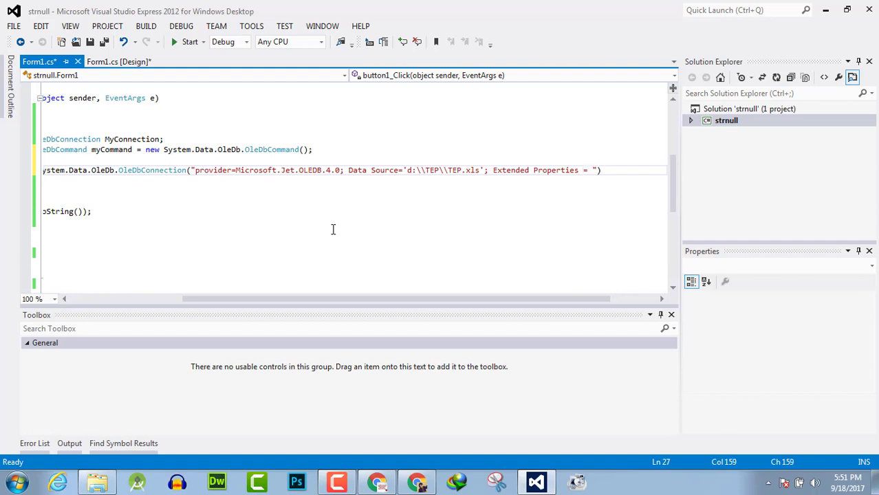
{"action": "type", "text": "Excel"}
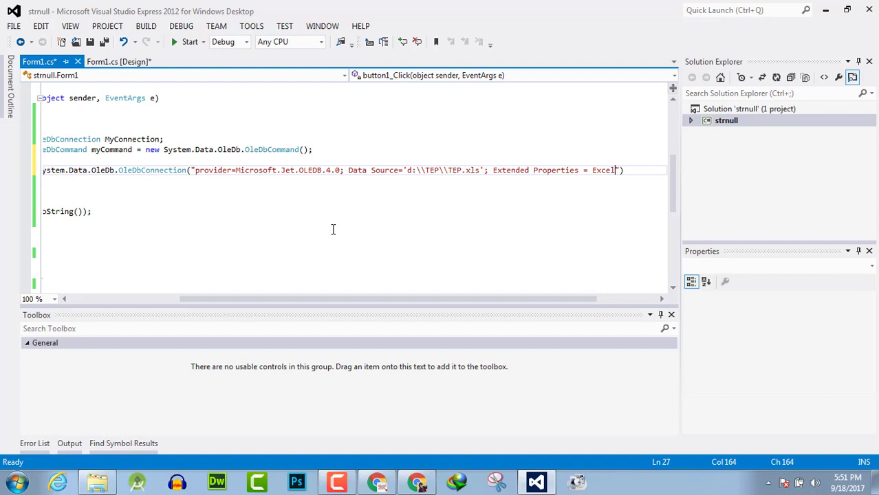
{"action": "type", "text": "8.0"}
{"action": "type", "text": "MyConnection."}
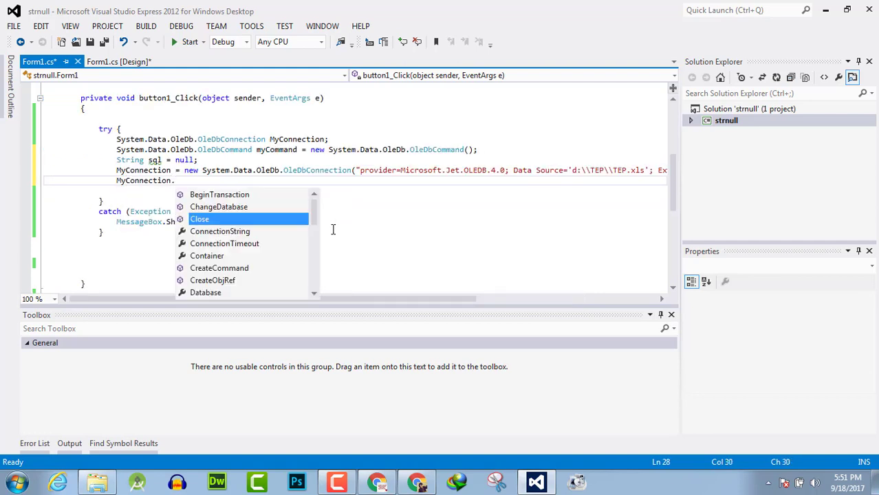
Call MyConnection.Open(); and assign myCommand.Connection = MyConnection;
{"action": "type", "text": "Open();"}
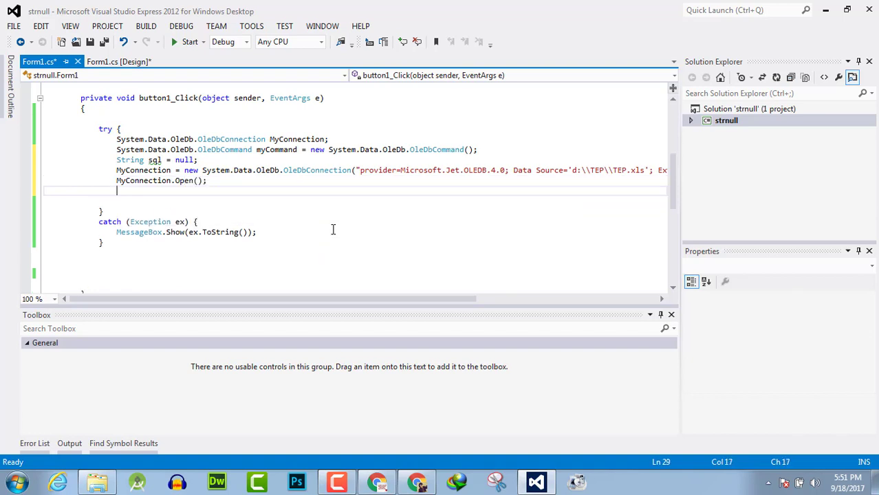
{"action": "type", "text": "myc"}
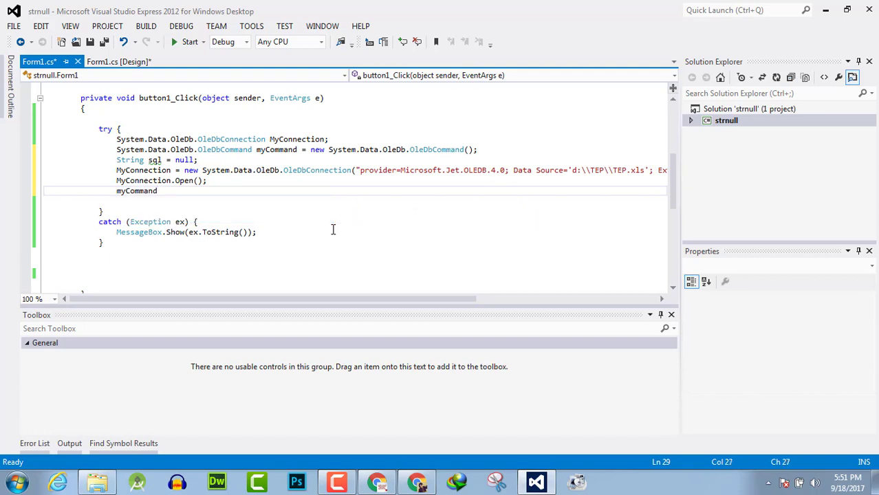
{"action": "type", "text": ".co"}
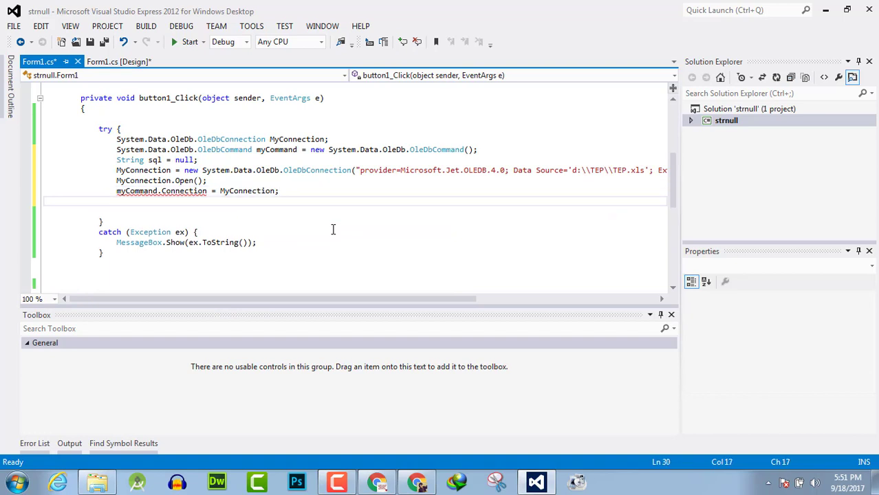
Start sql = "Insert into [sheet1$] for the target worksheet
{"action": "type", "text": "s"}
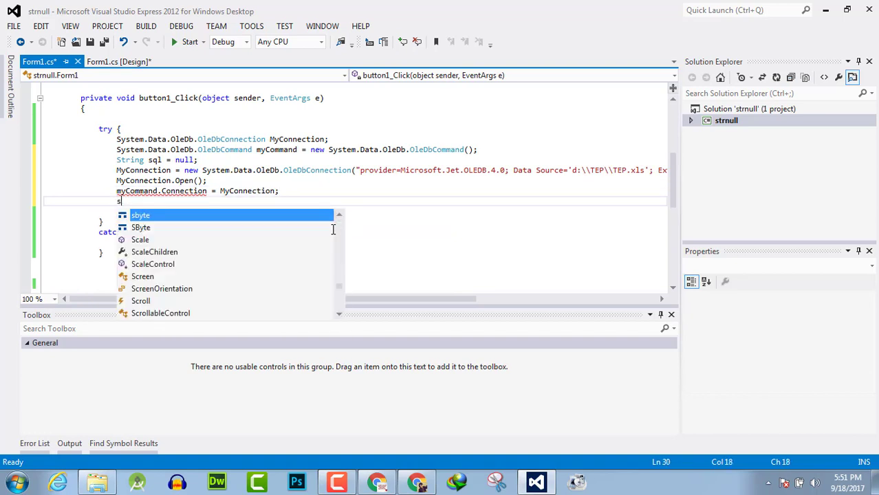
{"action": "type", "text": "ql =\""}
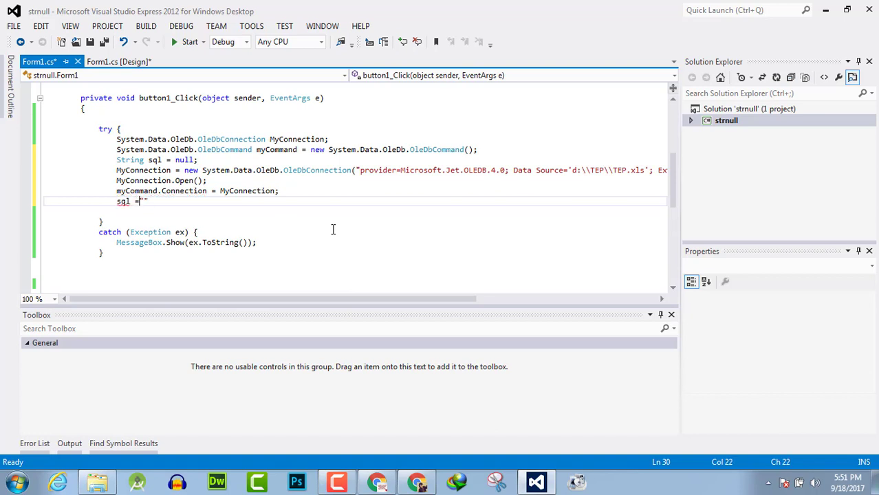
{"action": "type", "text": "Insert inf"}
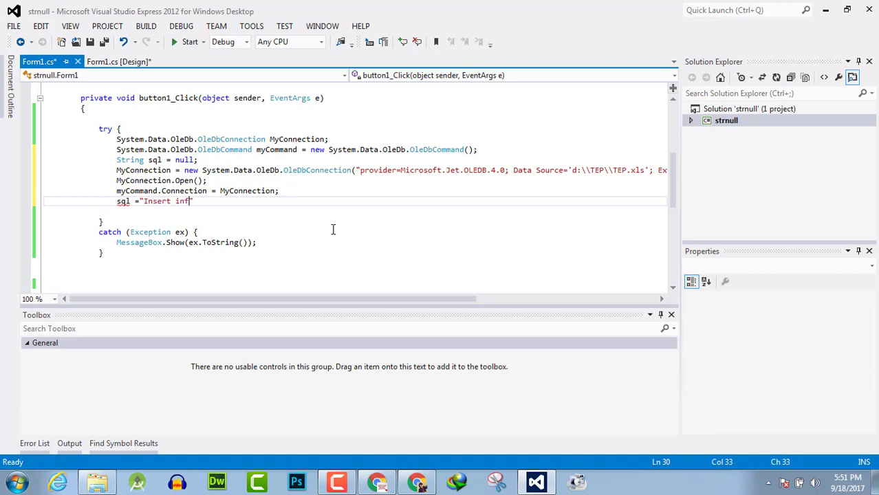
{"action": "type", "text": "o"}
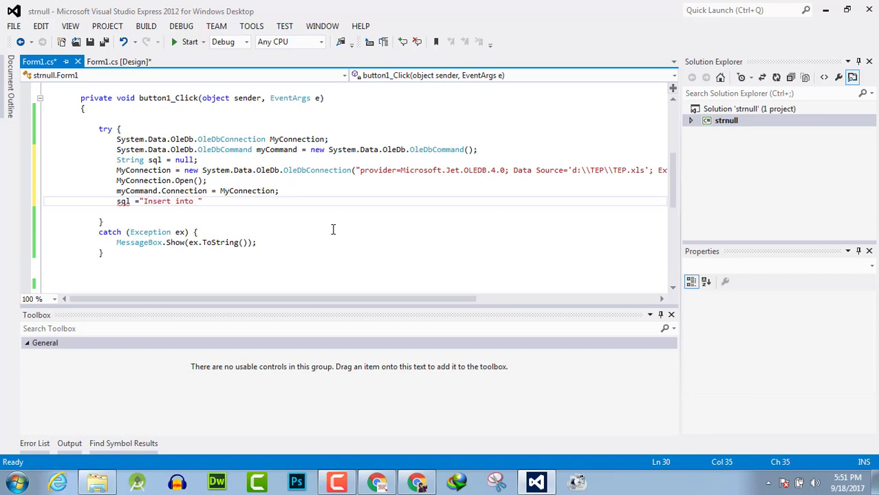
{"action": "type", "text": "[shhe]"}
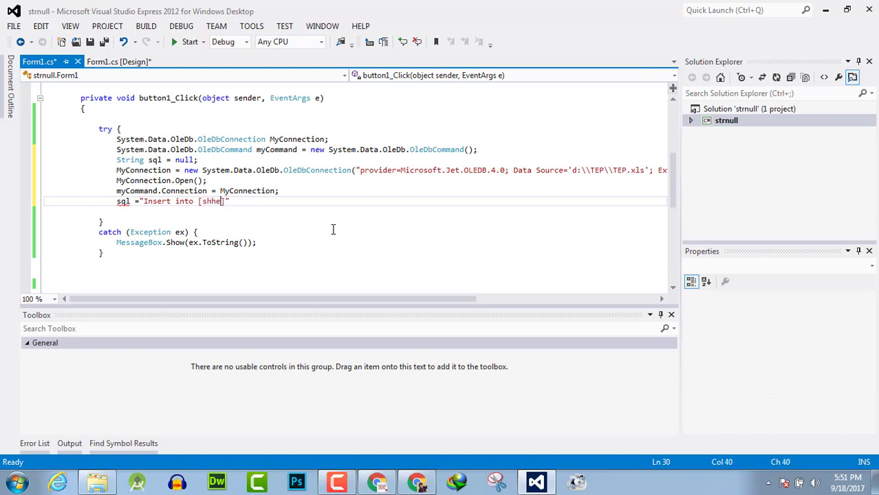
{"action": "type", "text": "sheet1"}
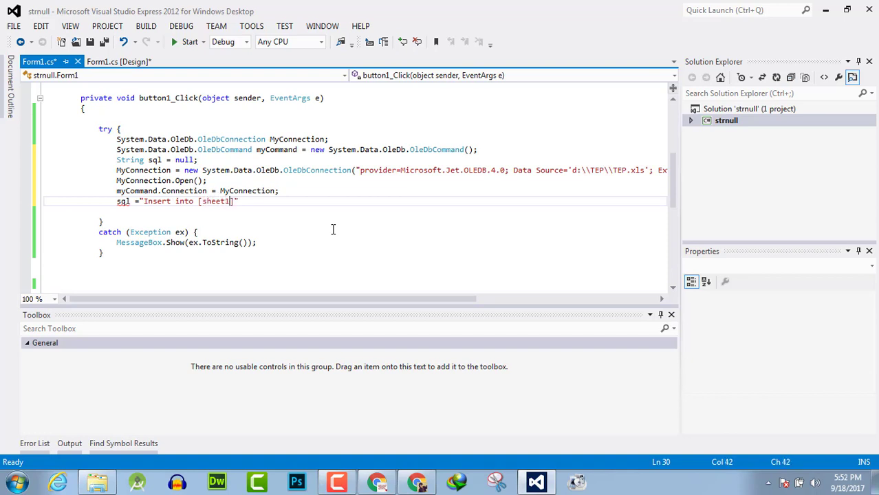
{"action": "type", "text": "$"}
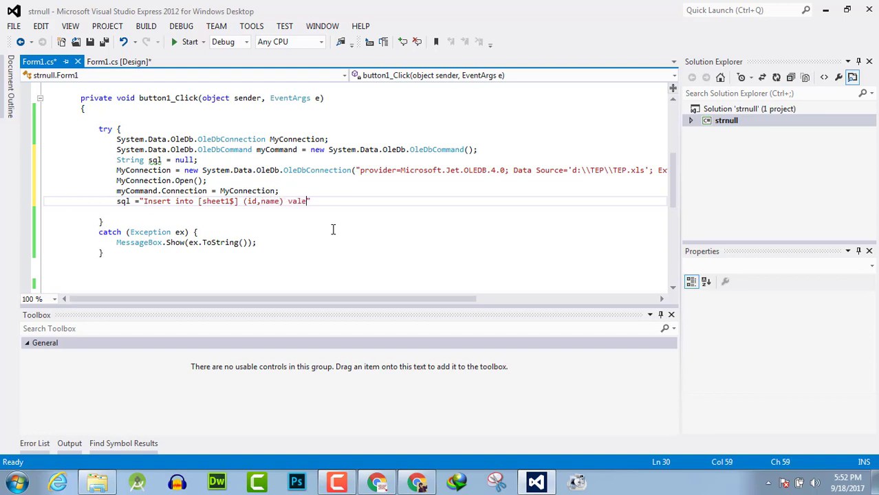
Complete the statement with (id,name) values('1','Something')";
{"action": "type", "text": "s"}
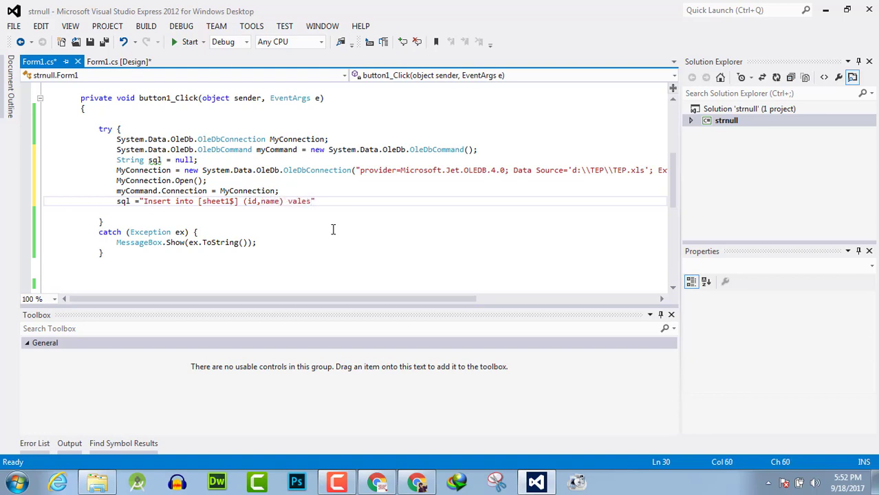
{"action": "type", "text": "()"}
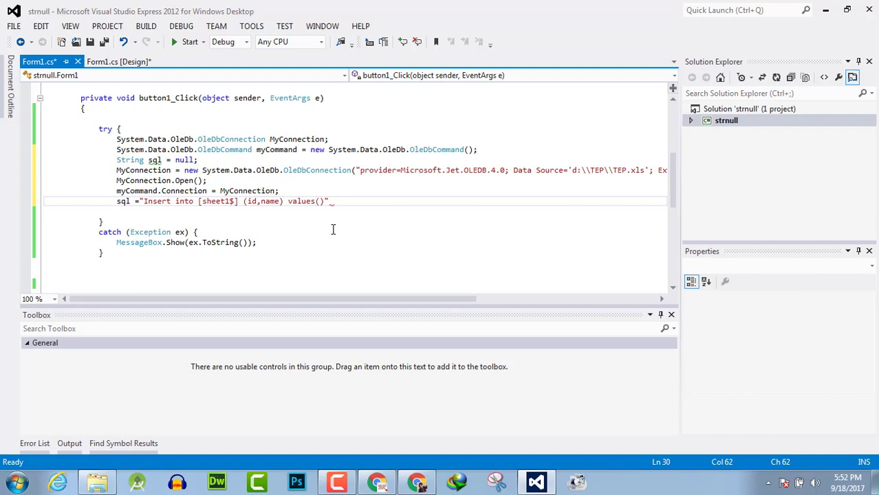
{"action": "type", "text": "''"}
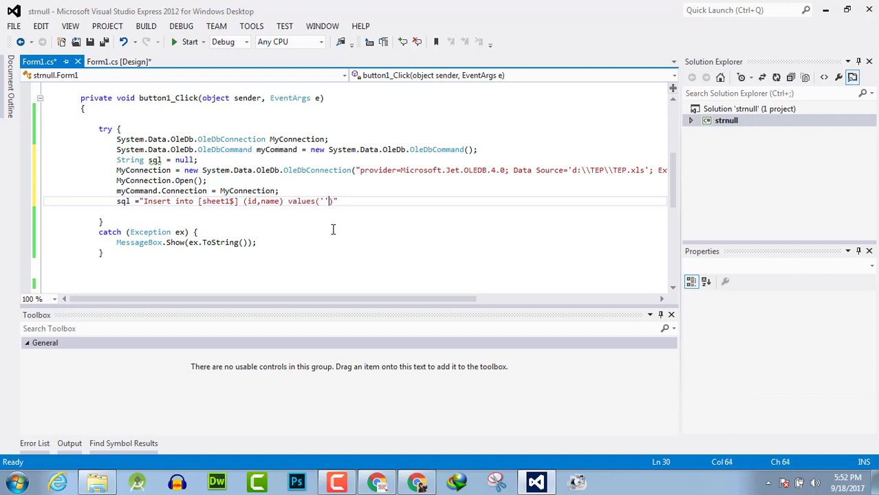
{"action": "type", "text": "1"}
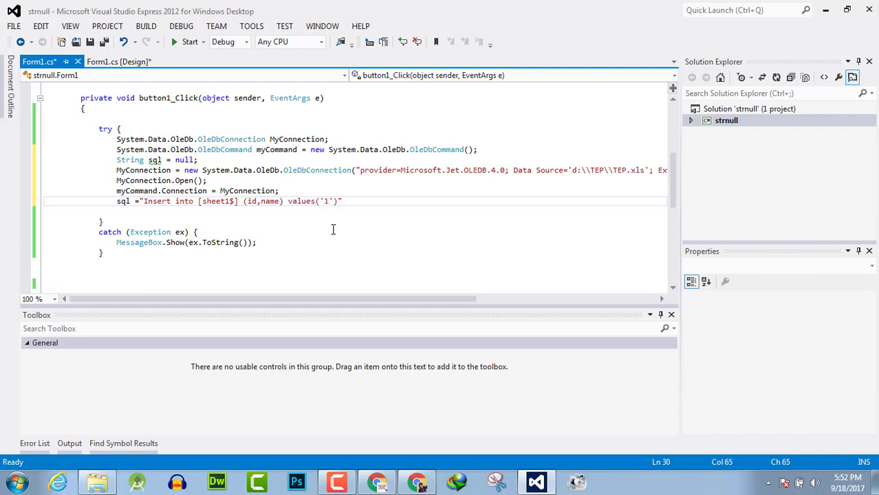
{"action": "type", "text": ","}
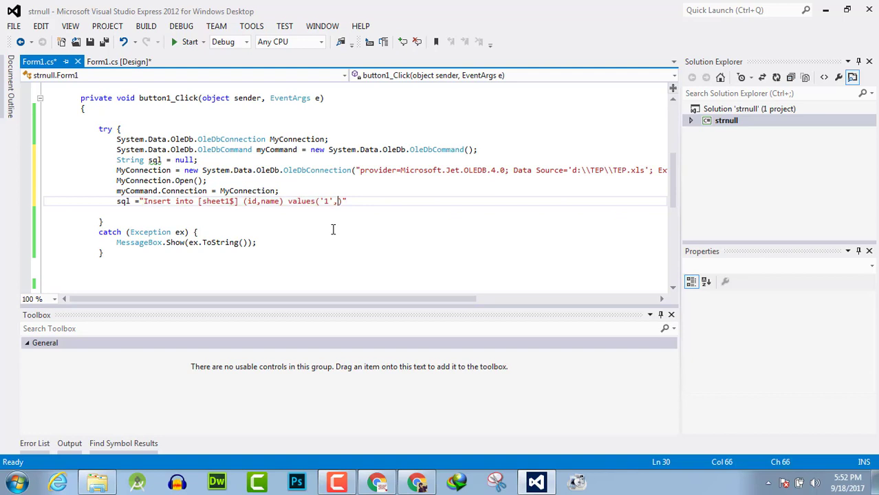
{"action": "type", "text": "'Som"}
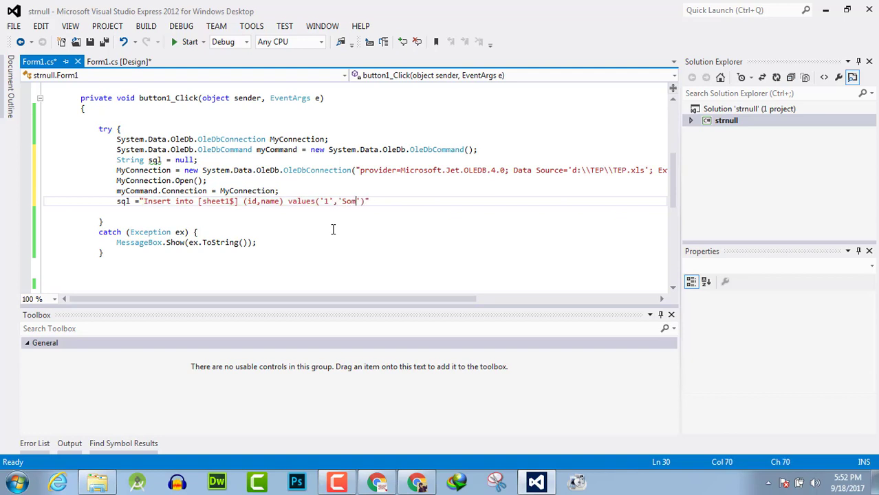
{"action": "type", "text": "ething"}
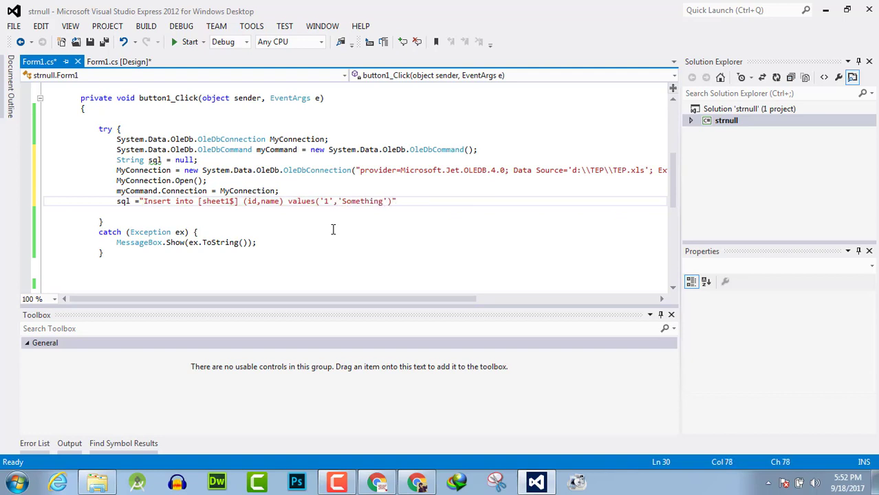
{"action": "type", "text": ";"}
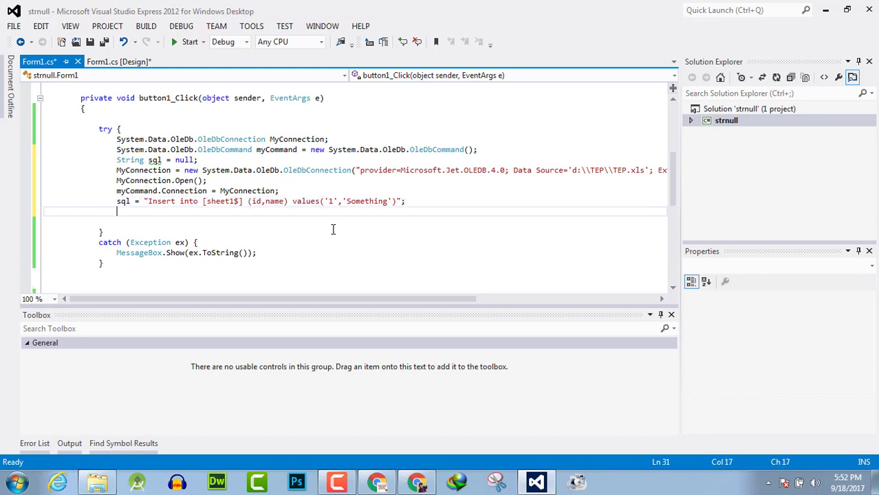
Set myCommand.CommandText = sql;, call ExecuteNonQuery(), and begin MyConnection.Close
{"action": "type", "text": "my"}
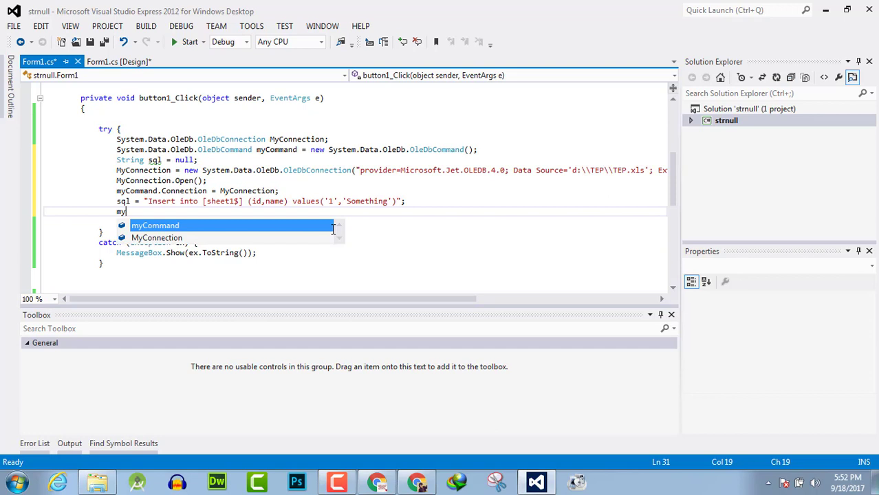
{"action": "type", "text": "Command.CommandText"}
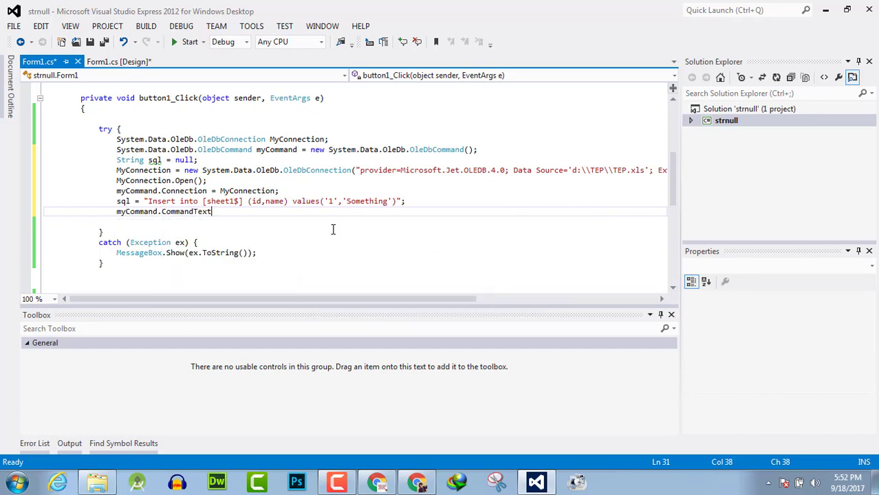
{"action": "type", "text": "= sql;"}
{"action": "type", "text": "myCommand.ExecuteNonQuery"}
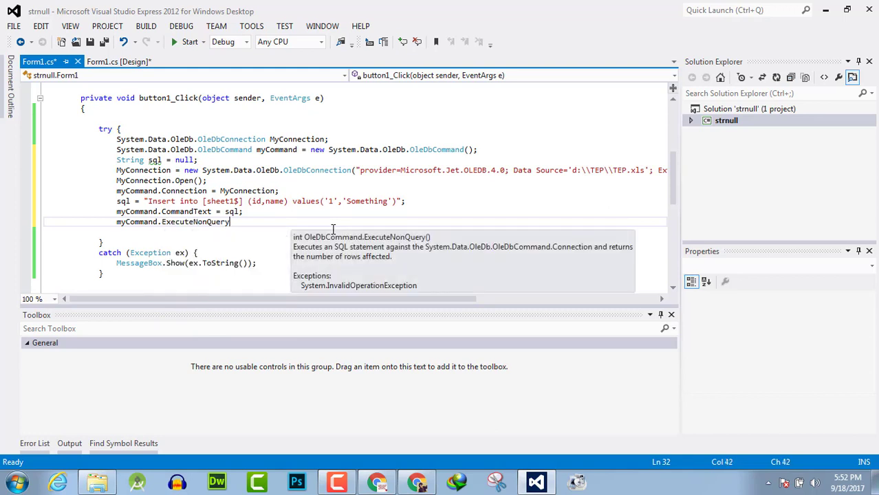
{"action": "type", "text": "();"}
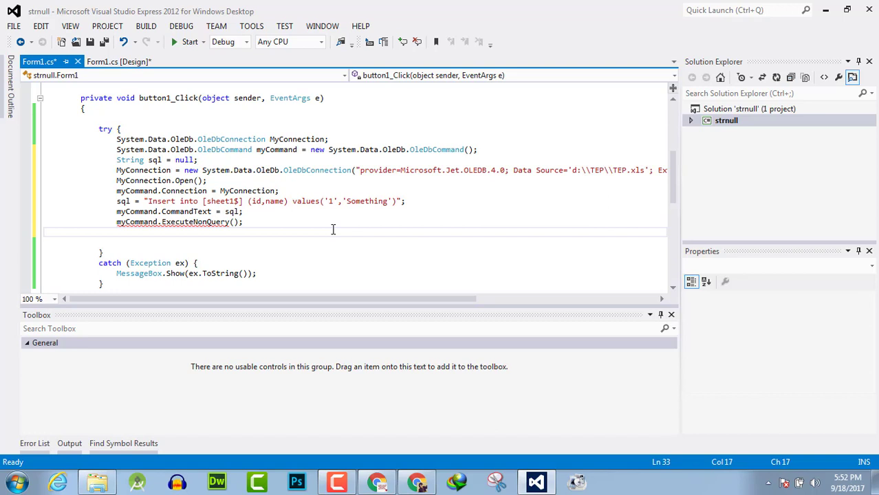
{"action": "type", "text": "m"}
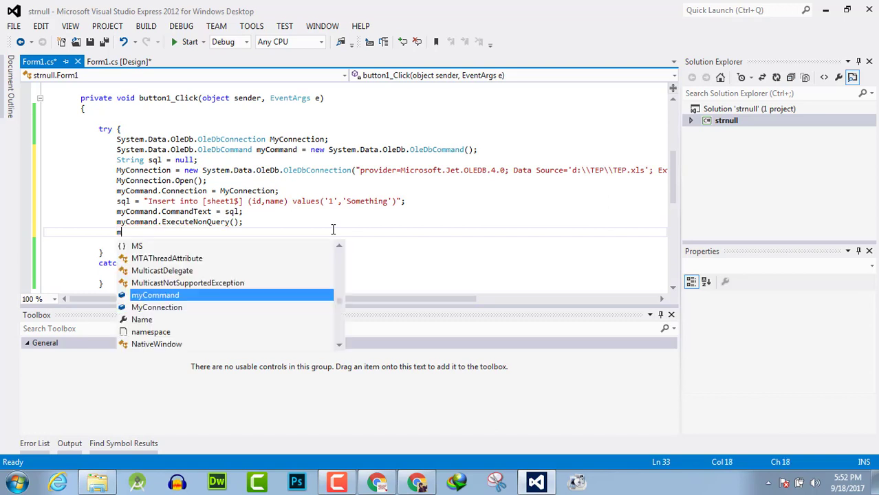
{"action": "type", "text": "MyConnection.c"}
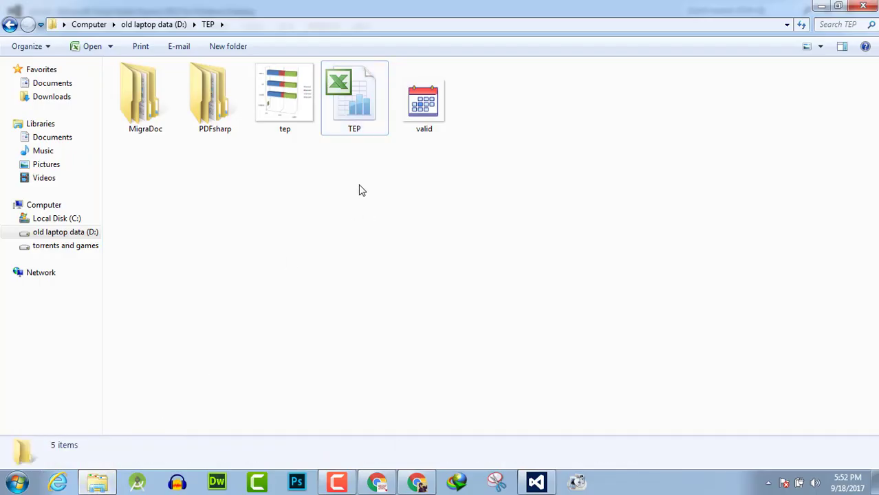
View the existing id/name rows in TEP.xls in Excel, then return to the code
{"action": "double_click", "coordinate": [353, 90]}
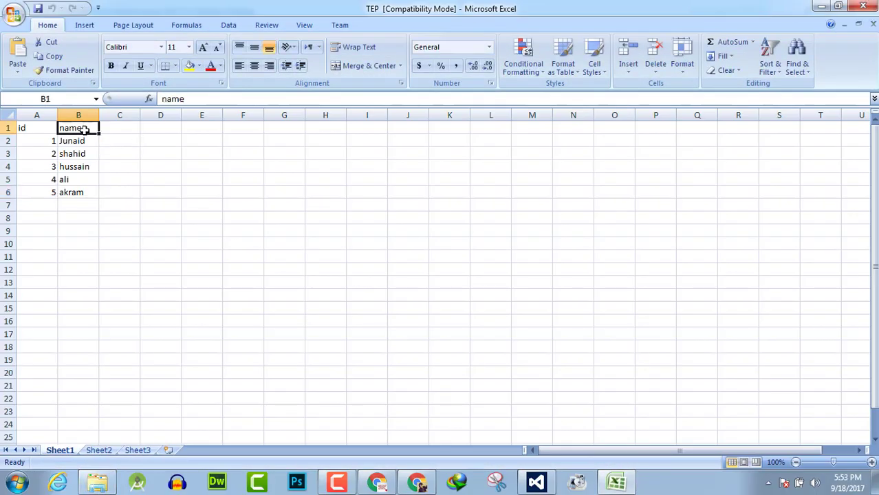
{"action": "left_click", "coordinate": [77, 140]}
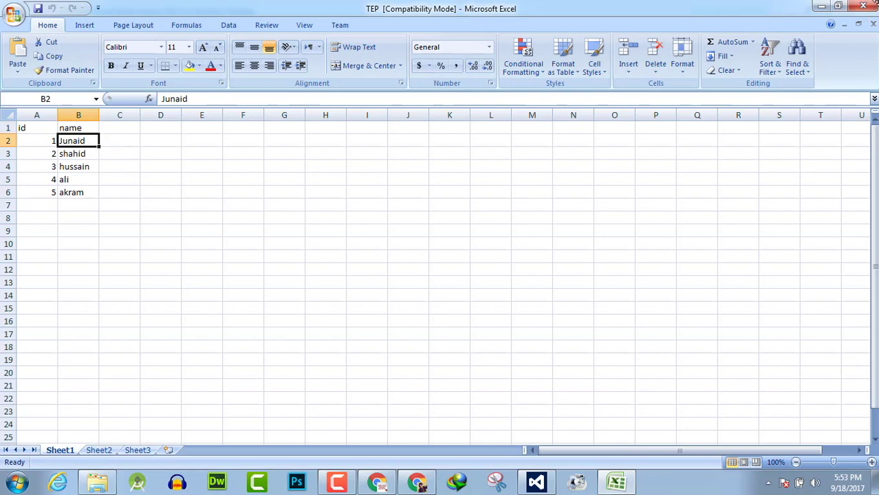
{"action": "left_click", "coordinate": [96, 481]}
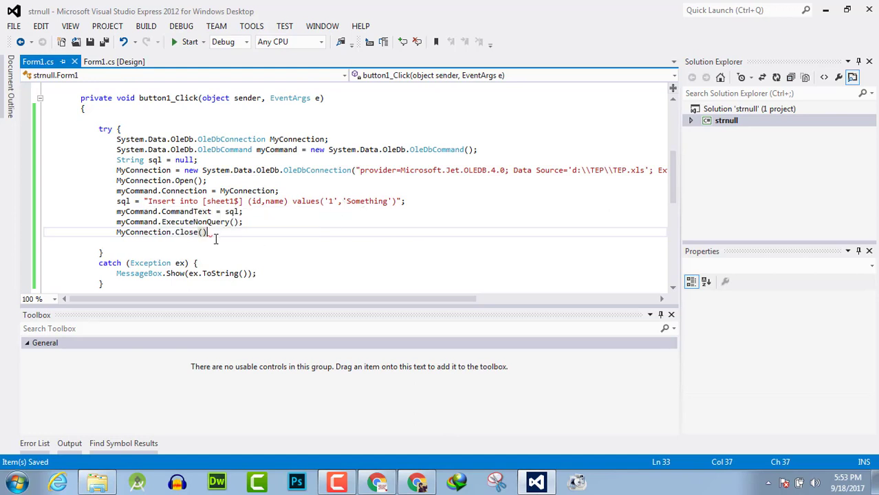
Finish MyConnection.Close();, start the app and trigger button1 to insert the row
{"action": "type", "text": ";"}
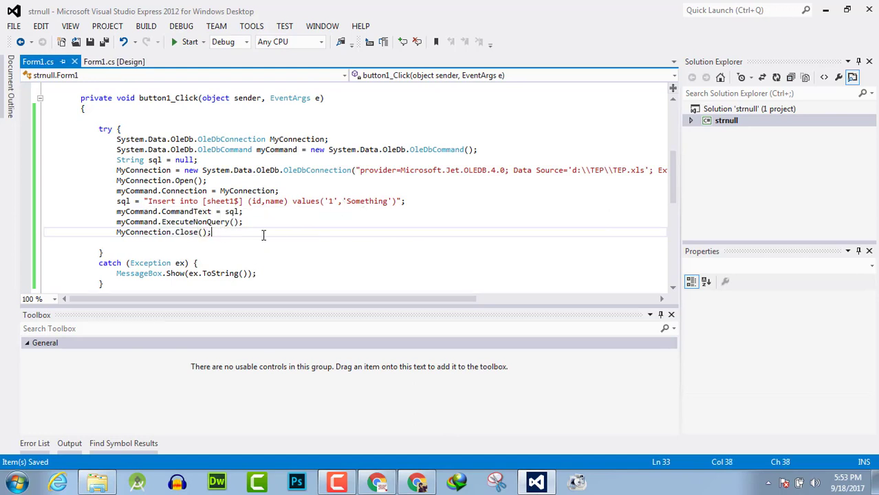
{"action": "left_click", "coordinate": [187, 42]}
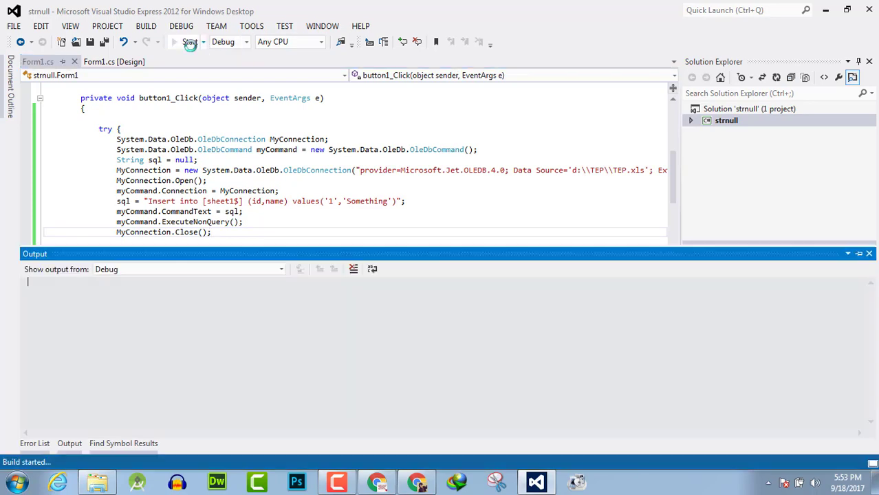
{"action": "left_click", "coordinate": [187, 42]}
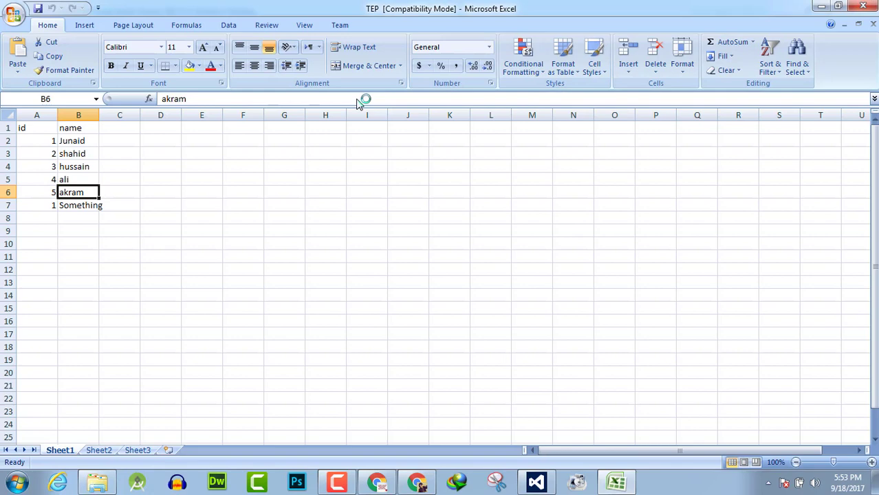
Verify row 7 holds id 1 and name Something in Excel, then return to Visual Studio
{"action": "left_click", "coordinate": [37, 205]}
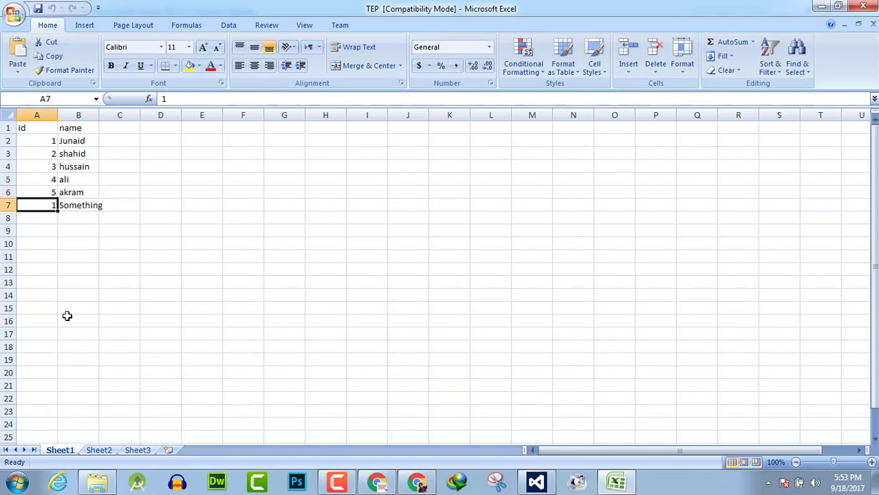
{"action": "left_click", "coordinate": [77, 205]}
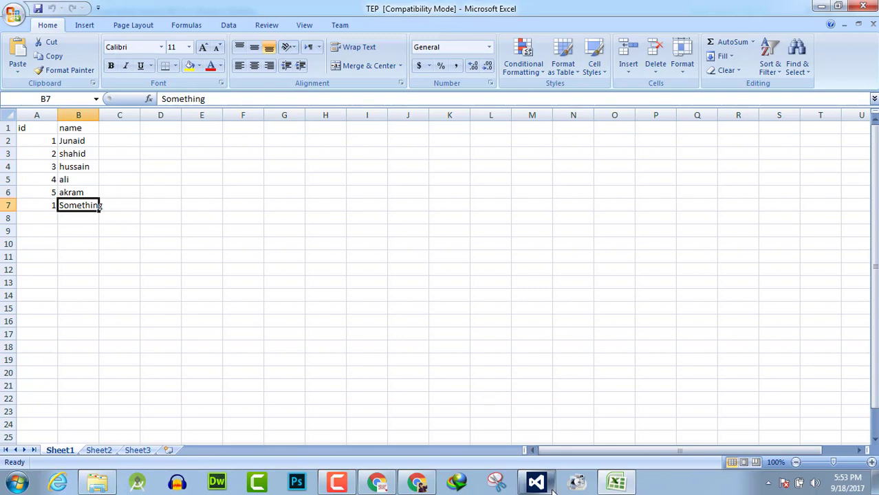
{"action": "left_click", "coordinate": [536, 481]}
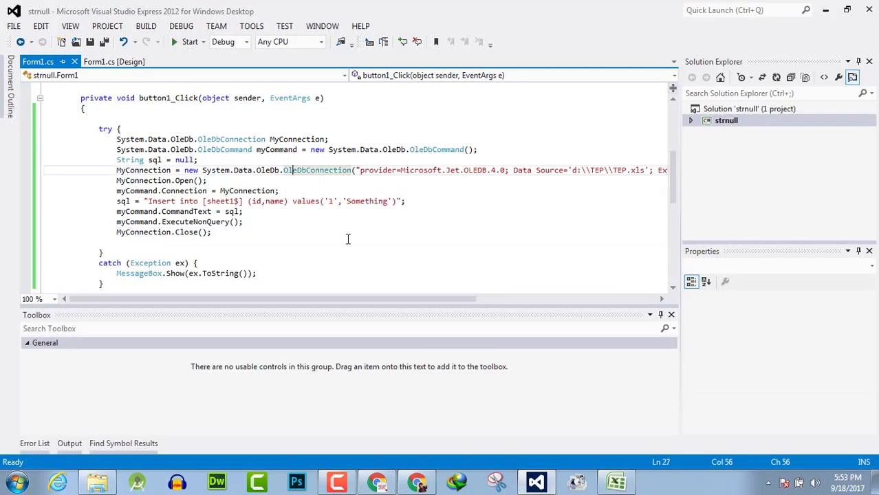